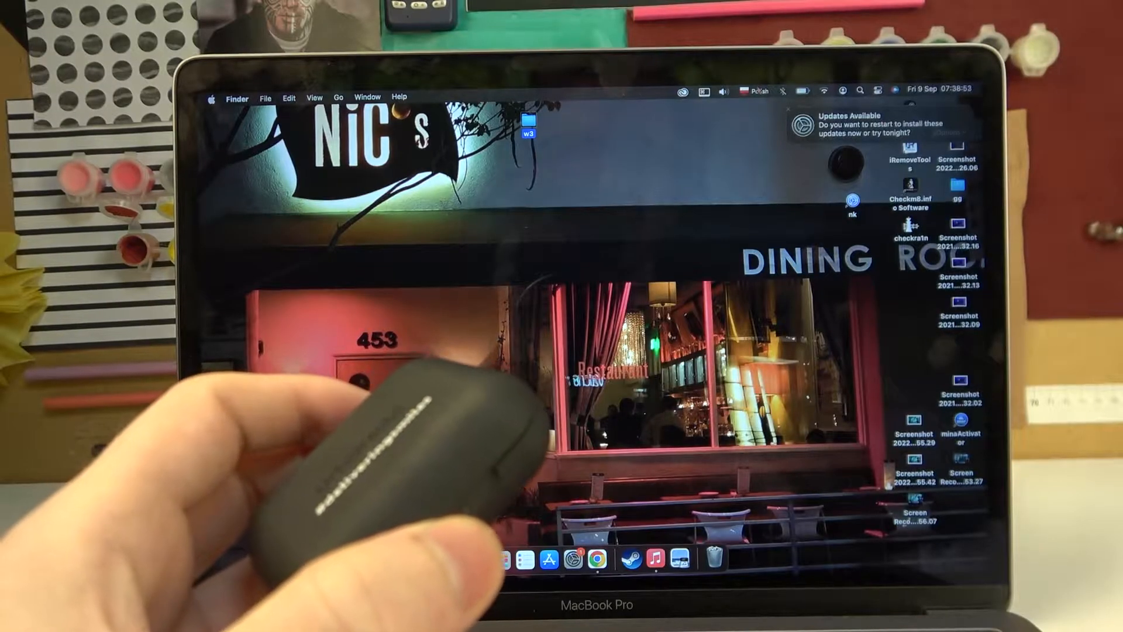
- Bring up the Bluetooth pane, currently showing Bluetooth off with no devices
click(783, 90)
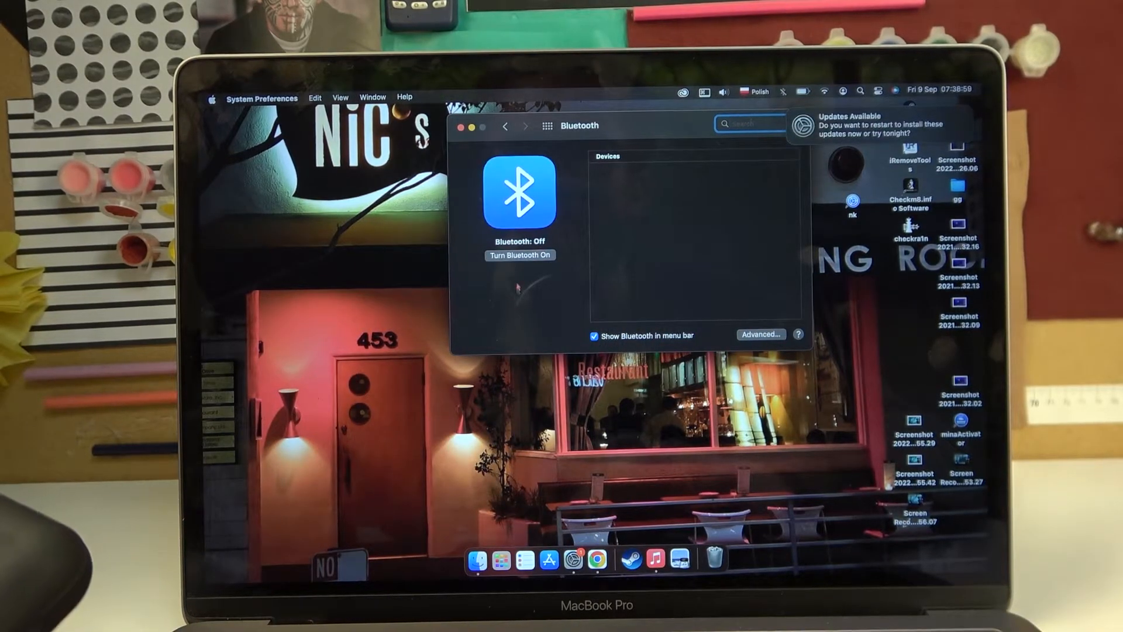
- Switch Bluetooth on so the Mac is discoverable and nearby devices appear
click(519, 255)
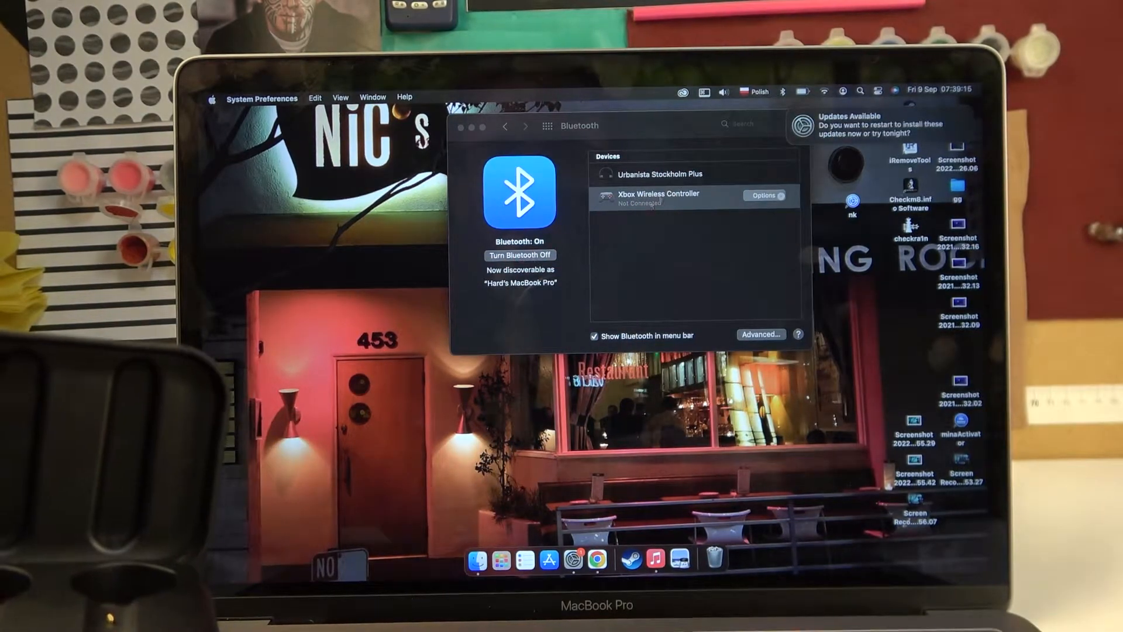
- Connect the Urbanista Stockholm Plus earbuds until they show as Connected
click(660, 174)
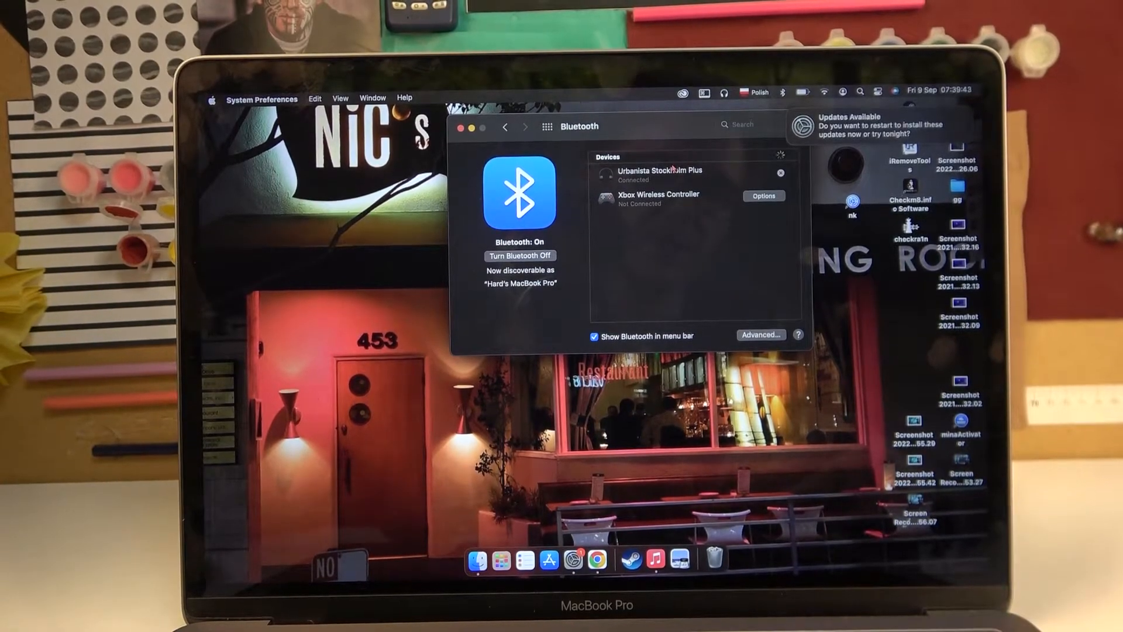
click(659, 175)
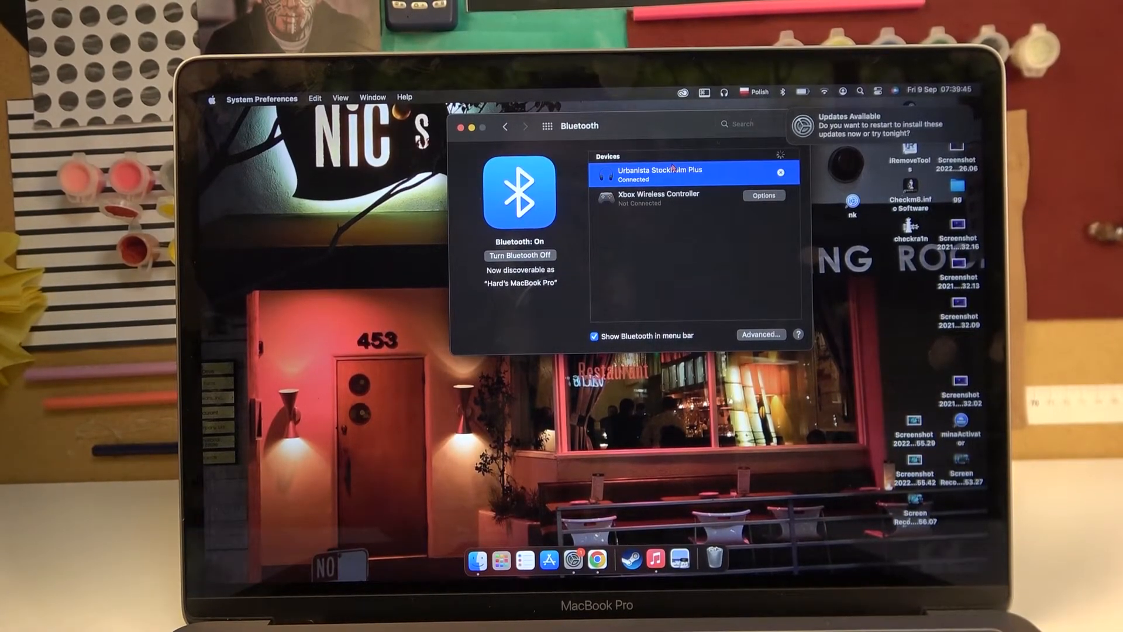